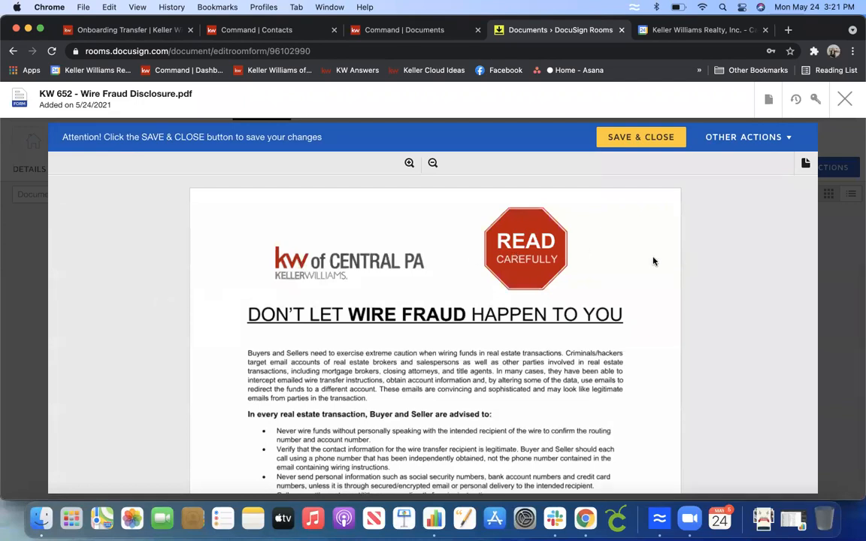
pyautogui.scroll(-3)
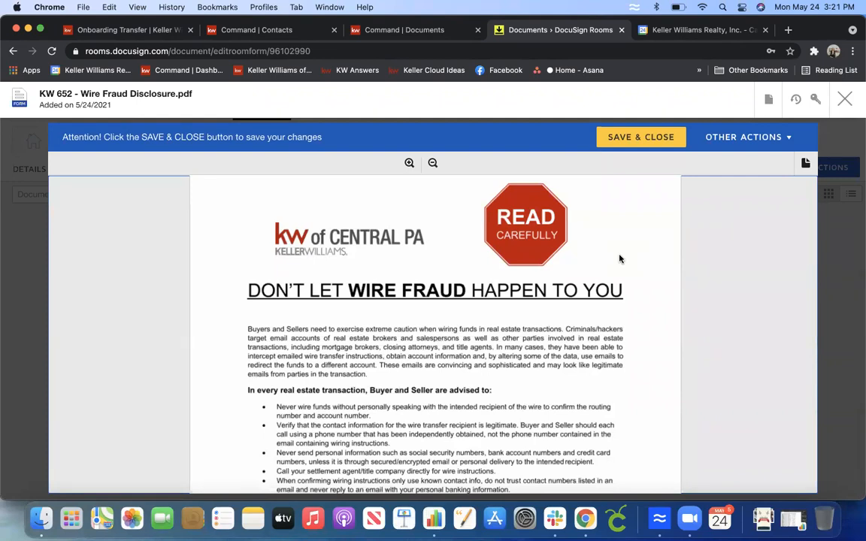
pyautogui.scroll(-3)
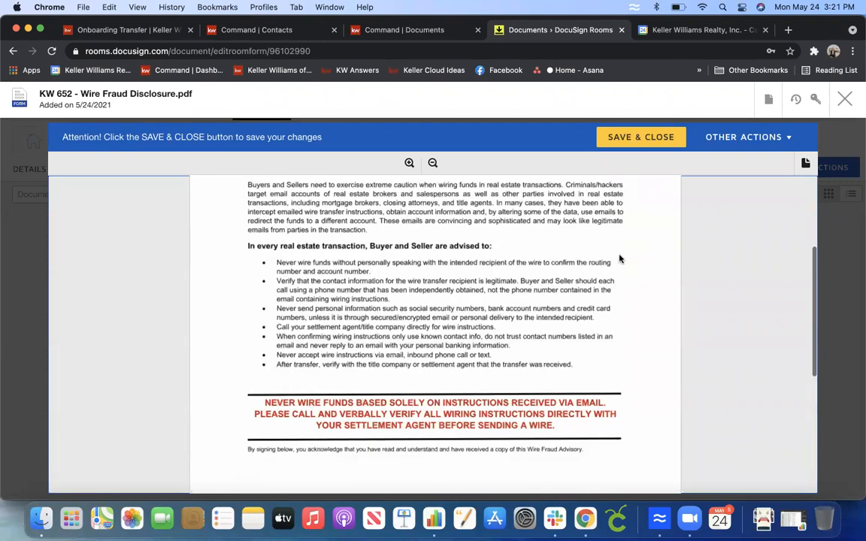
pyautogui.scroll(-3)
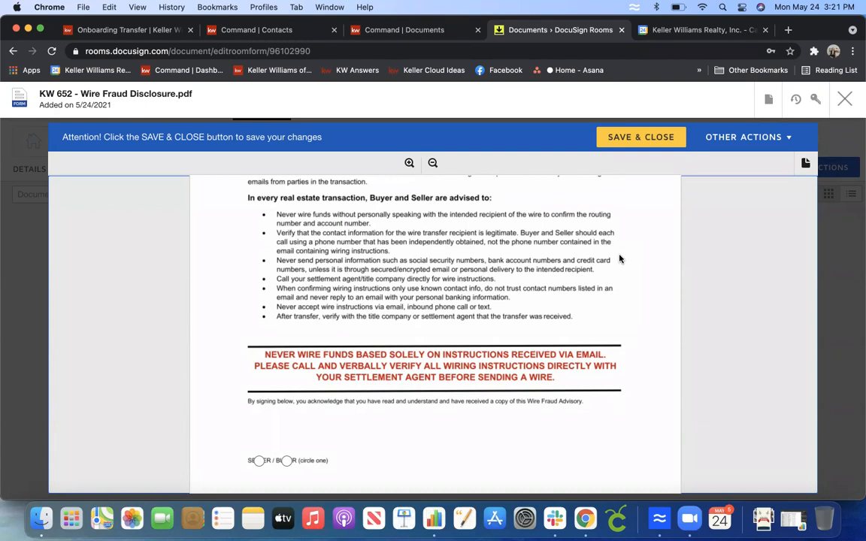
pyautogui.moveTo(478, 271)
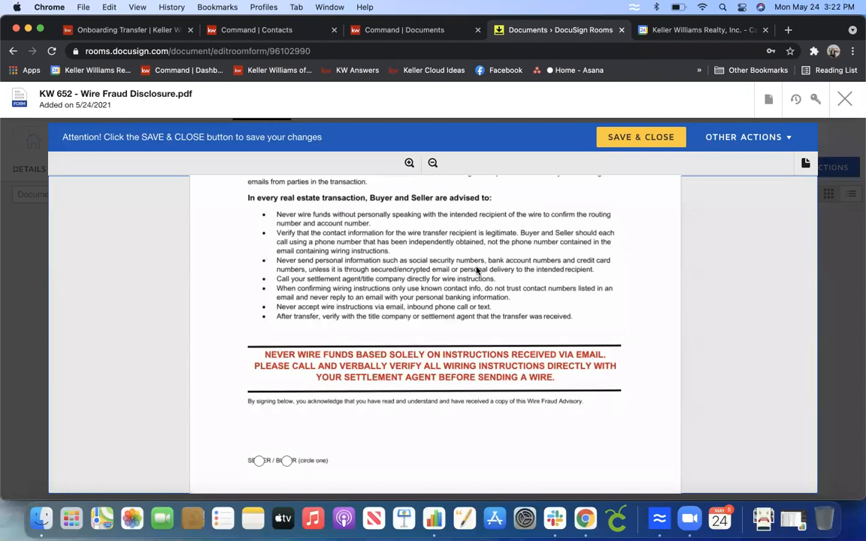
pyautogui.scroll(-3)
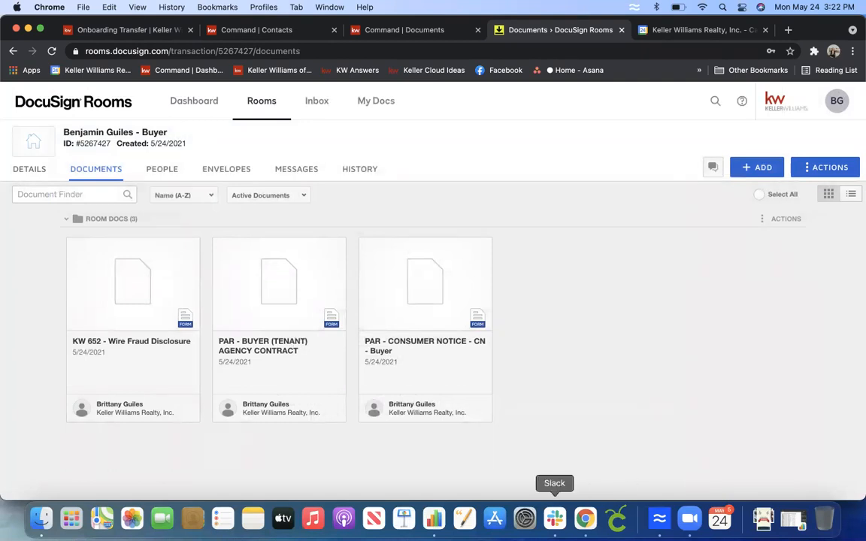
pyautogui.moveTo(579, 514)
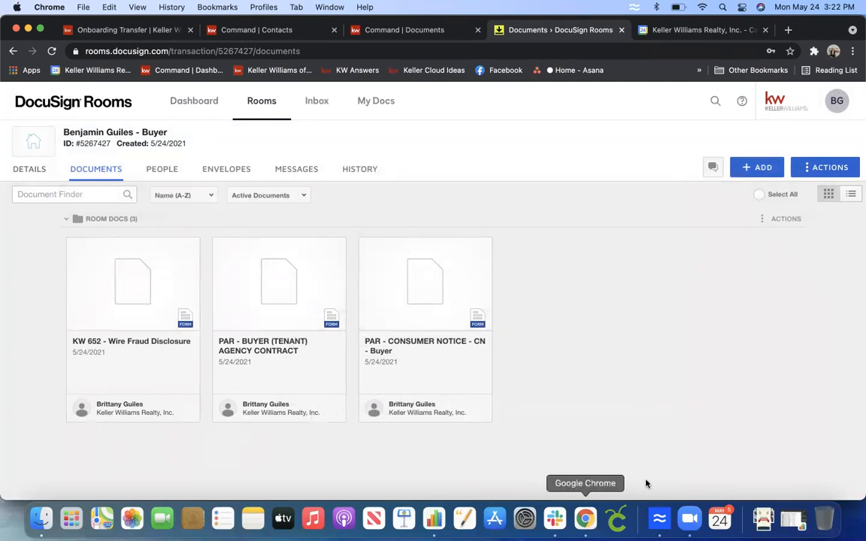